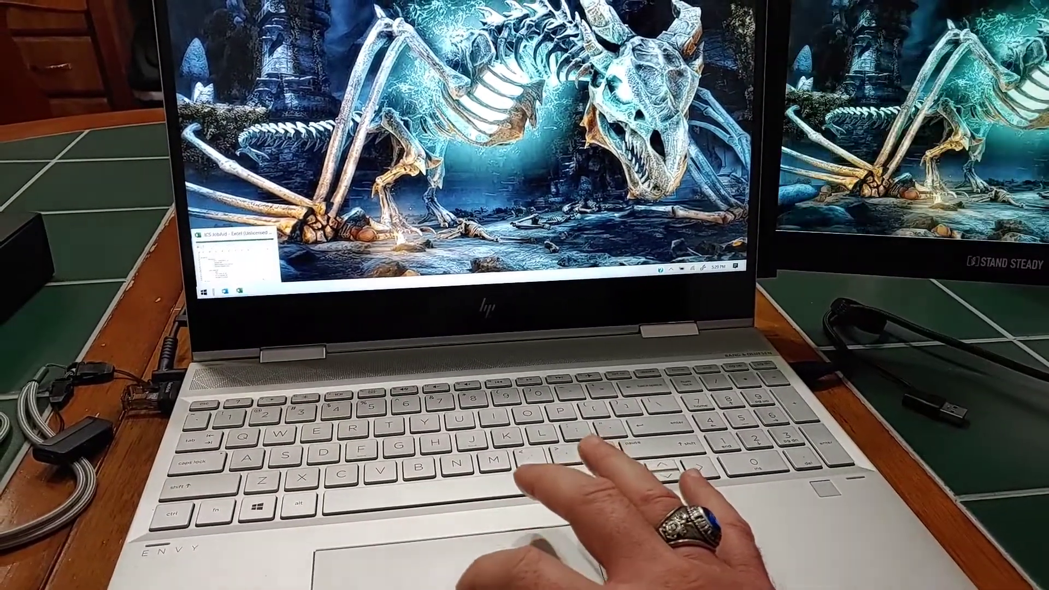
# Show the Start menu's installed-apps list and scroll down to the M entries (Mail, Microsoft Edge)
pyautogui.click(202, 292)
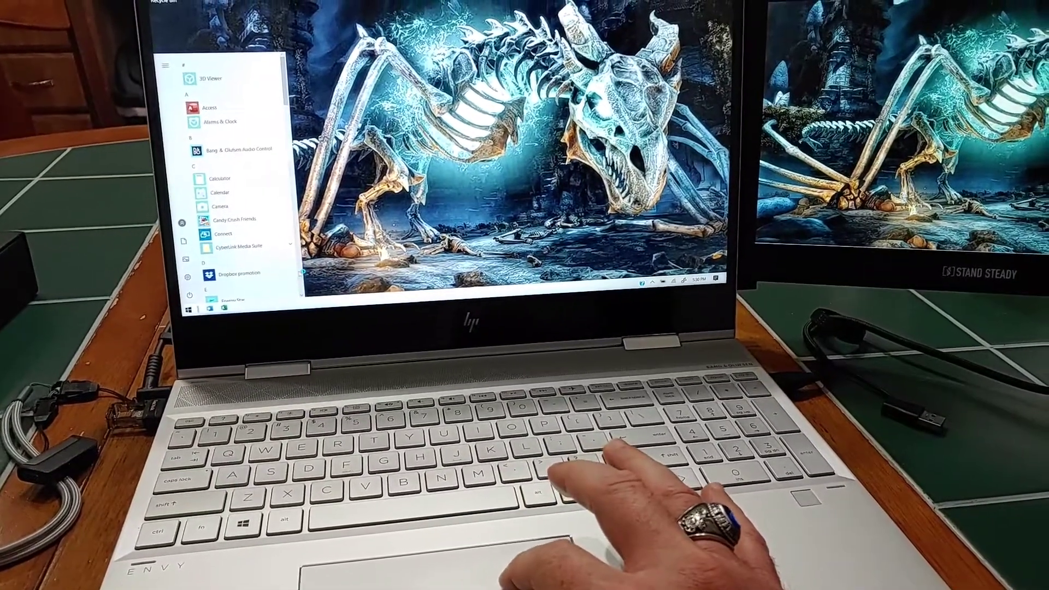
pyautogui.scroll(-3)
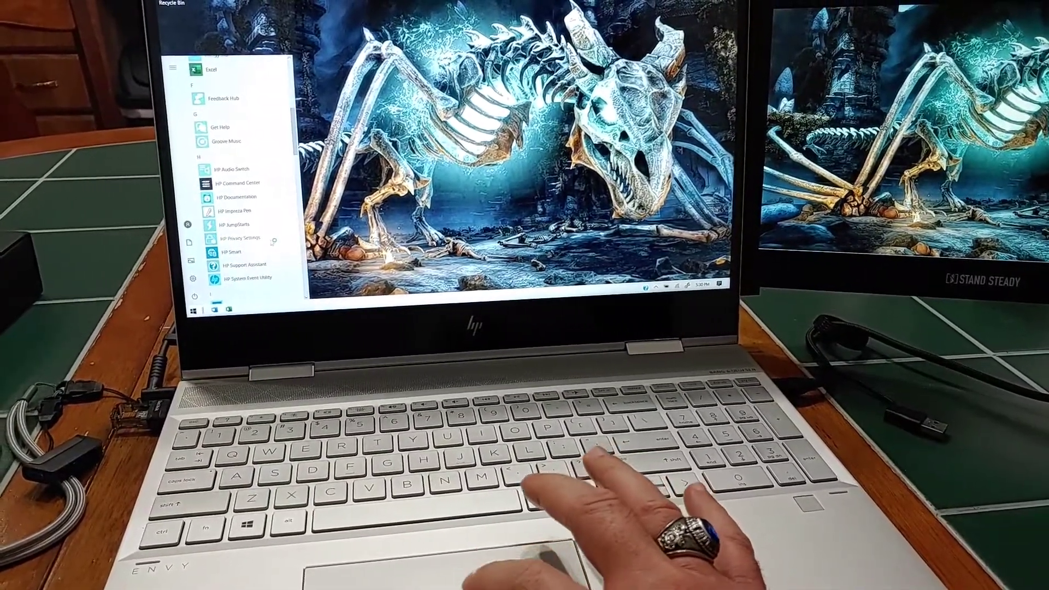
pyautogui.scroll(-3)
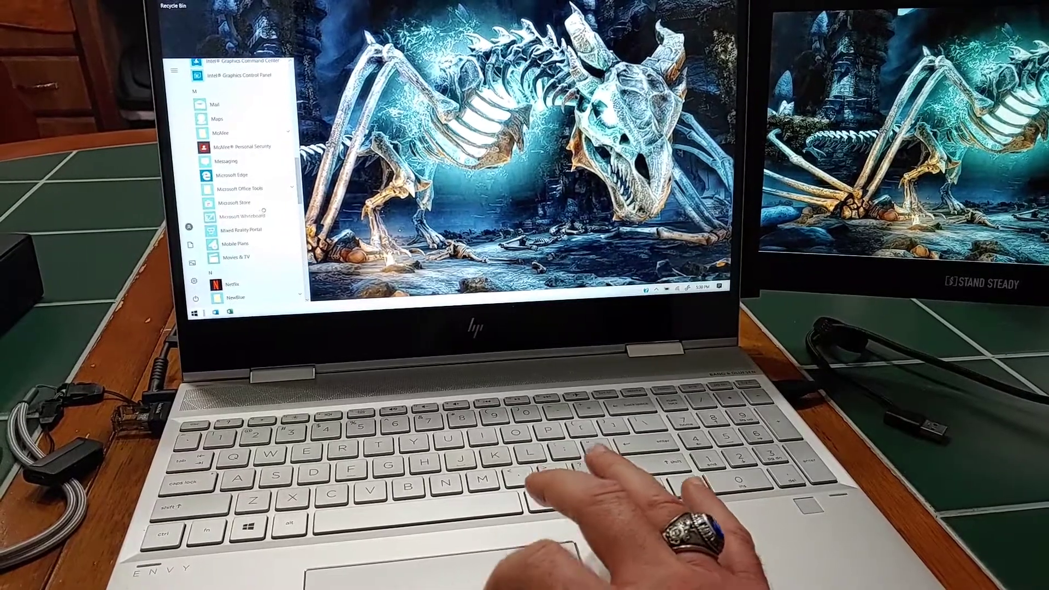